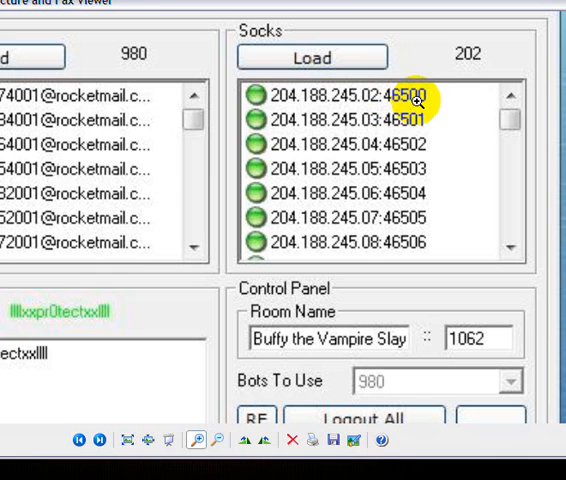
{"action": "mouse_move", "coordinate": [204, 440]}
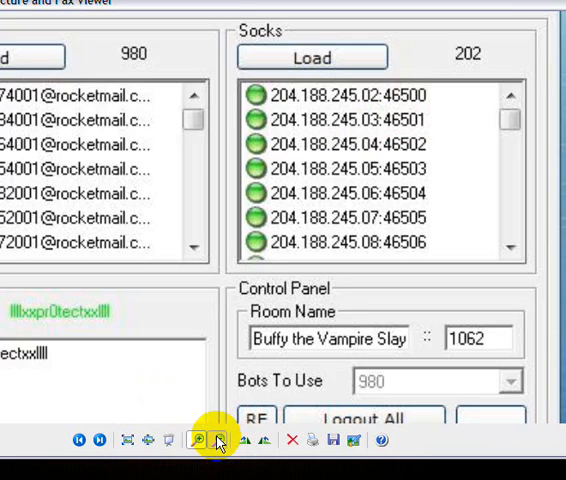
- Bring up the HarKus proxy tester and view its list of 202 loaded proxies
{"action": "left_click", "coordinate": [200, 440]}
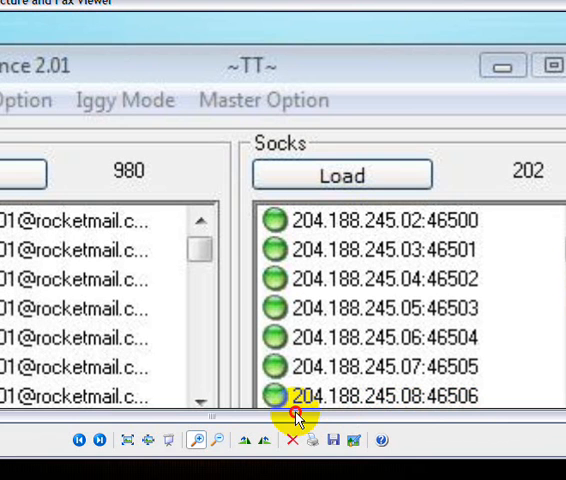
{"action": "left_click", "coordinate": [342, 174]}
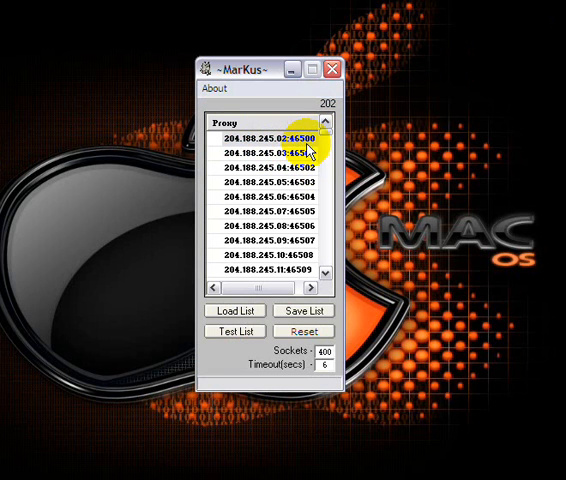
{"action": "left_click", "coordinate": [228, 332]}
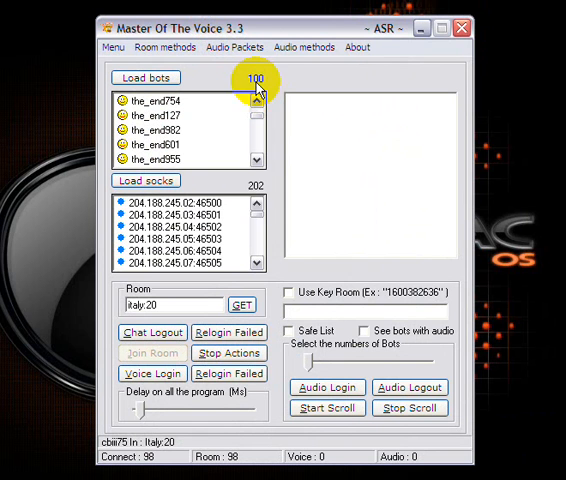
{"action": "mouse_move", "coordinate": [220, 428]}
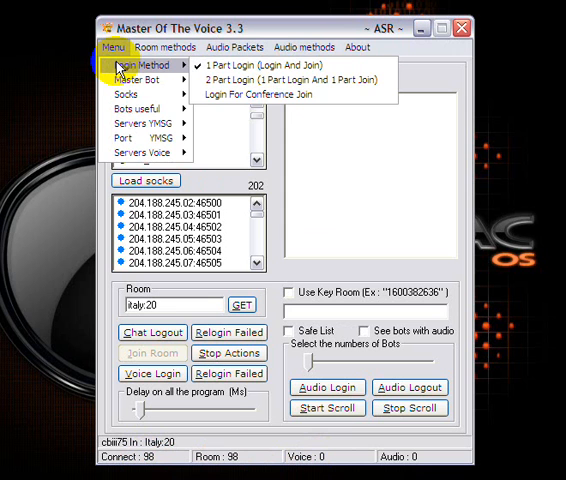
- Choose the login method for the 100 loaded bots from the Menu
{"action": "left_click", "coordinate": [304, 48]}
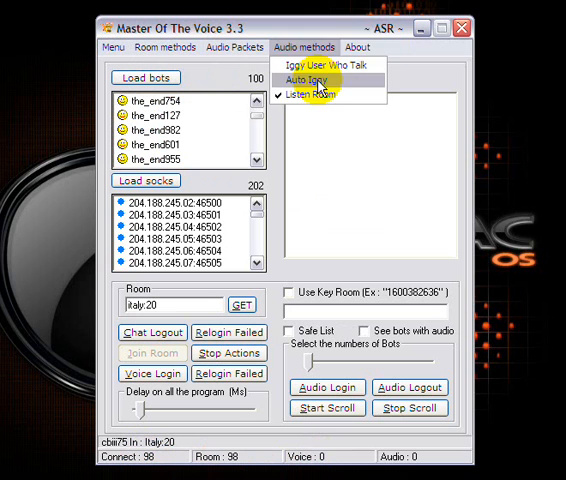
- Start audio so all 98 connected bots join voice in the room
{"action": "left_click", "coordinate": [312, 80]}
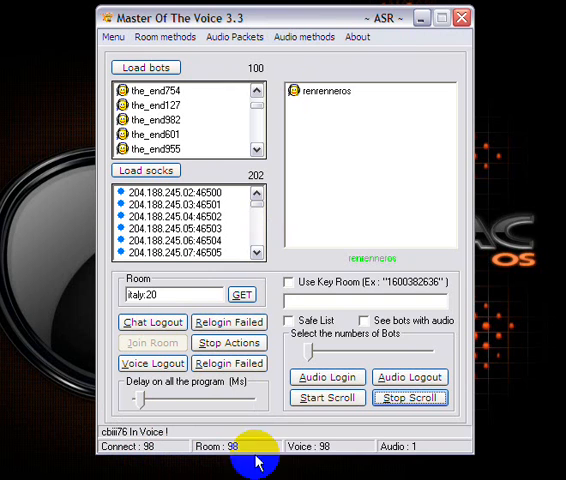
{"action": "mouse_move", "coordinate": [382, 208]}
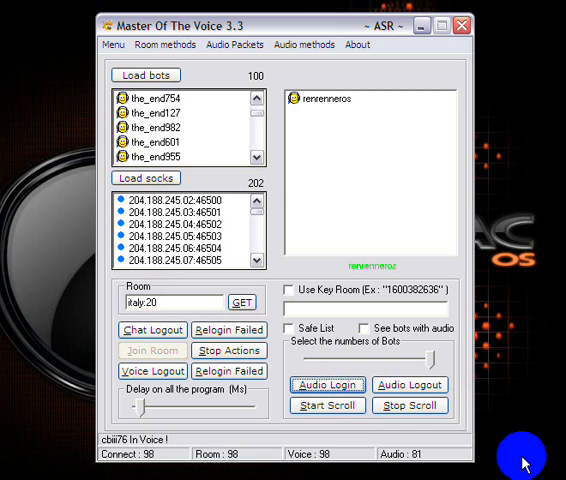
{"action": "mouse_move", "coordinate": [236, 452]}
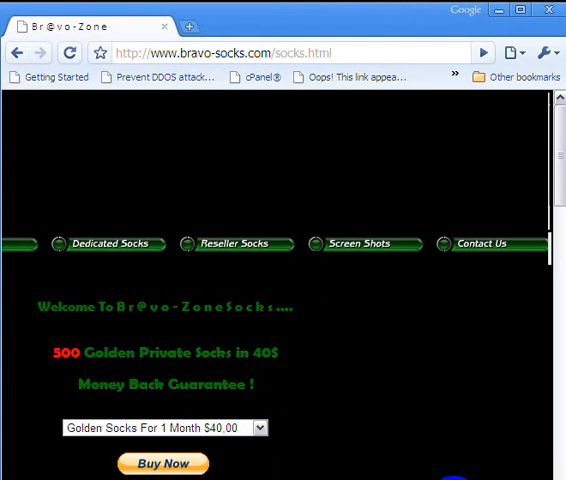
- View the Bravo-Zone Socks Contact Us page with its phone and e-mail details
{"action": "left_click", "coordinate": [484, 244]}
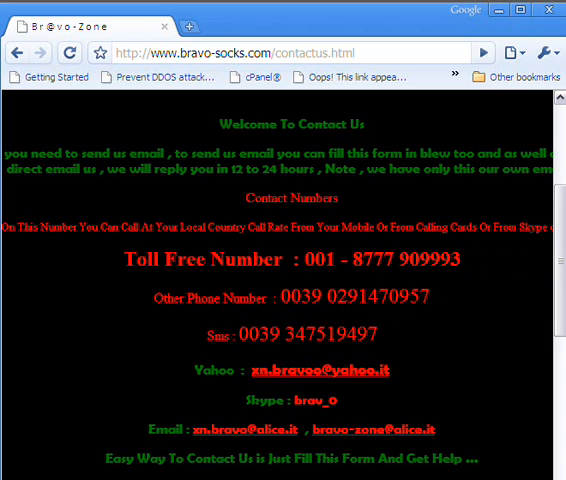
{"action": "scroll", "scroll_direction": "up", "scroll_amount": 3}
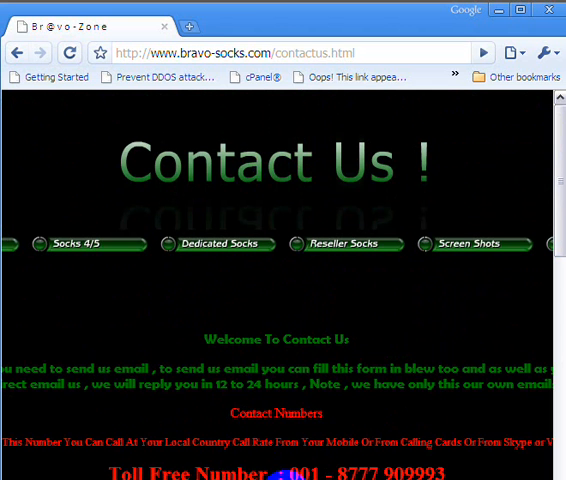